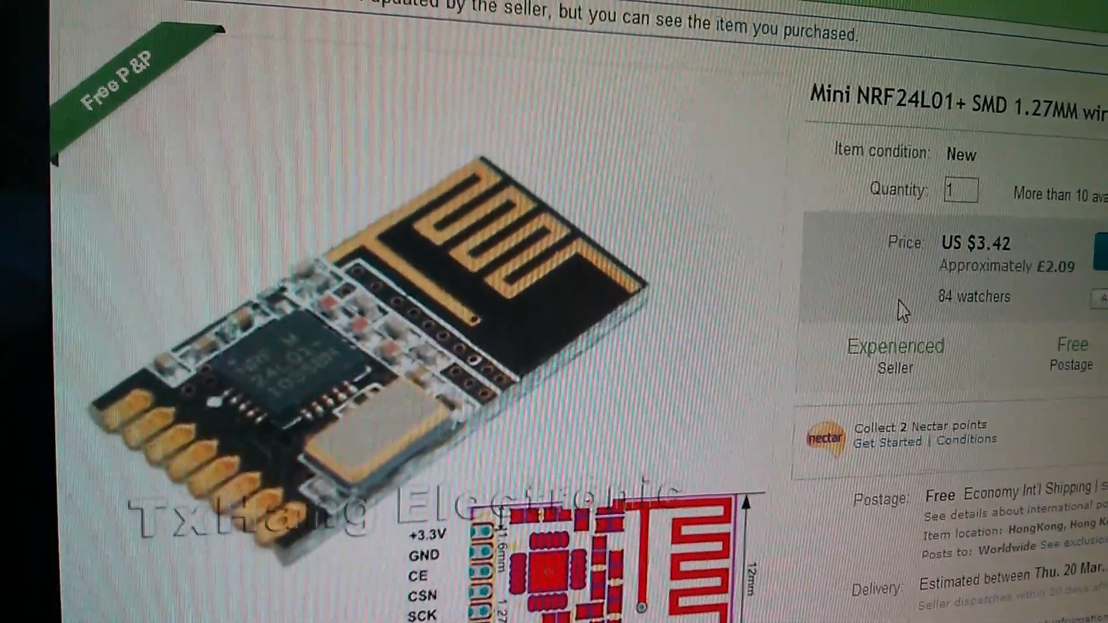
{"action": "scroll", "scroll_direction": "down", "scroll_amount": 3}
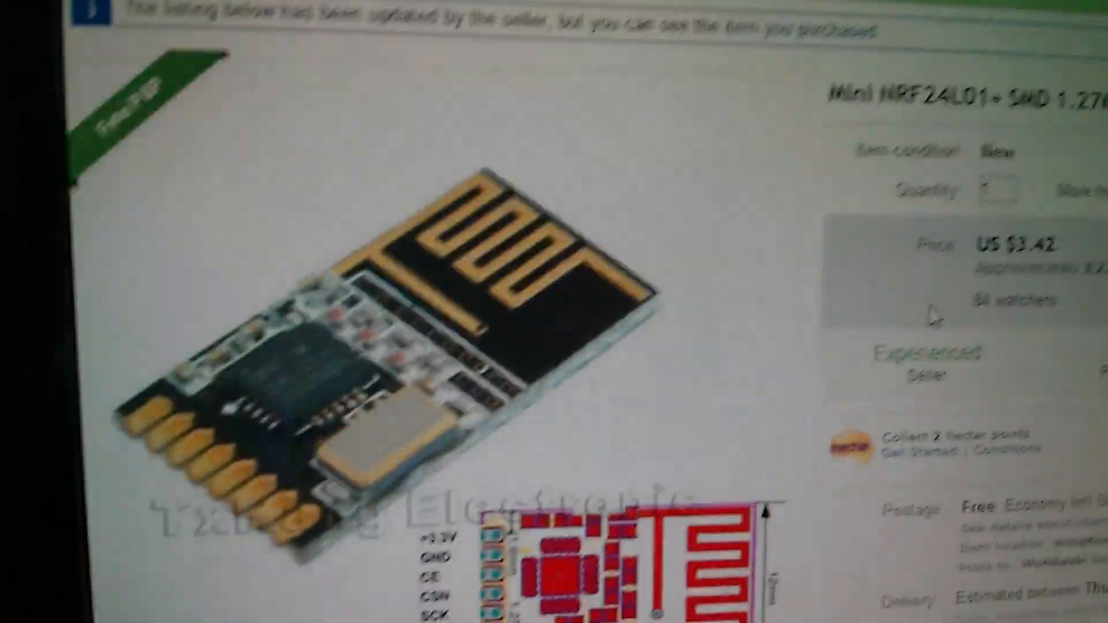
{"action": "scroll", "scroll_direction": "up", "scroll_amount": 3}
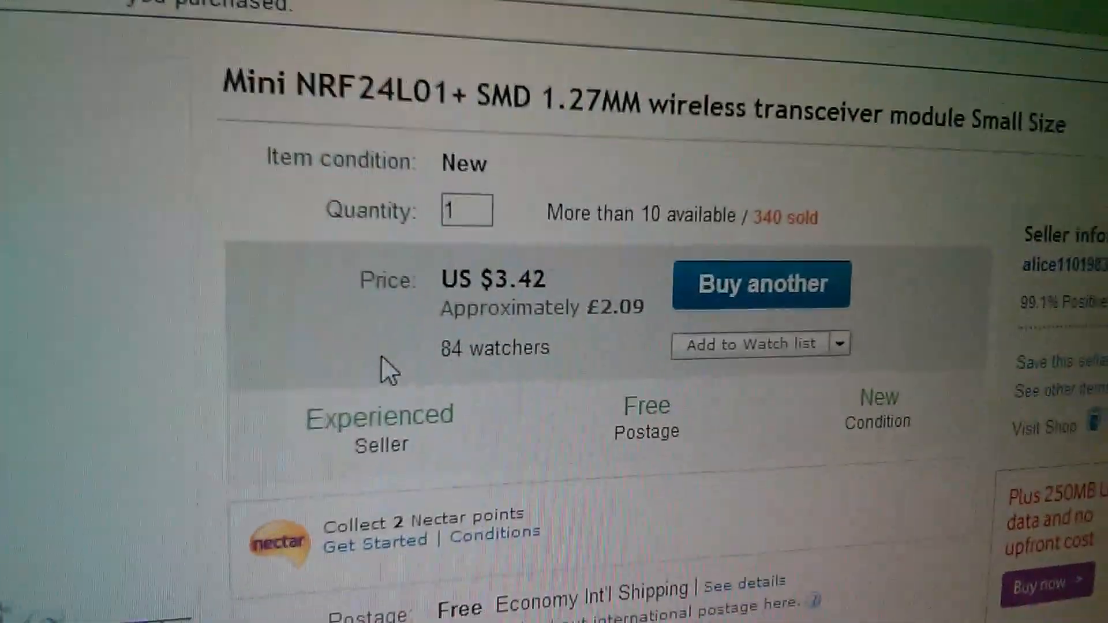